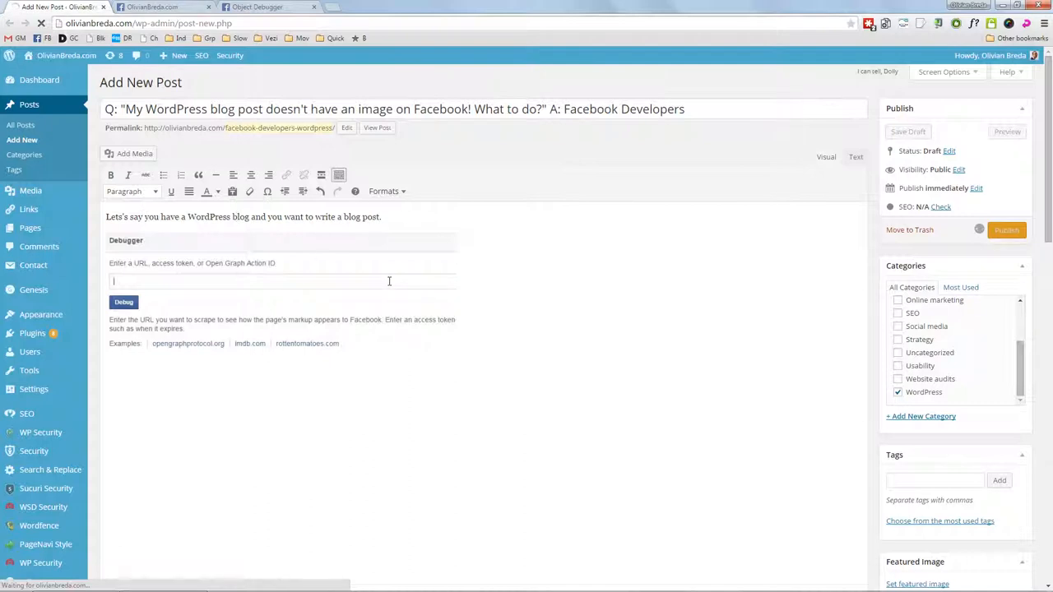
Publish the post about missing Facebook images and open its live page in a new tab.
left_click(1006, 229)
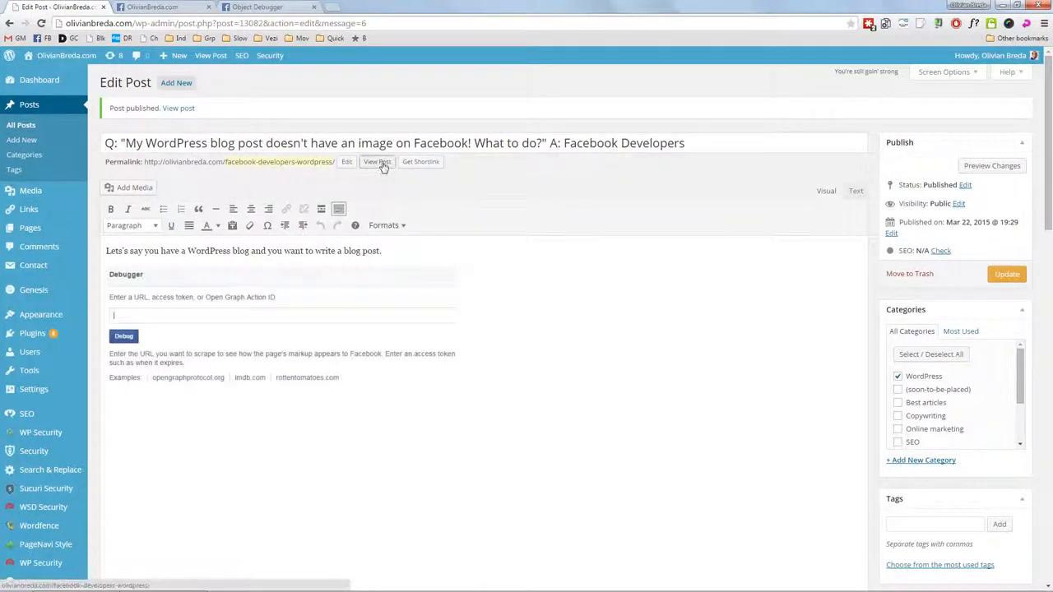
left_click(376, 162)
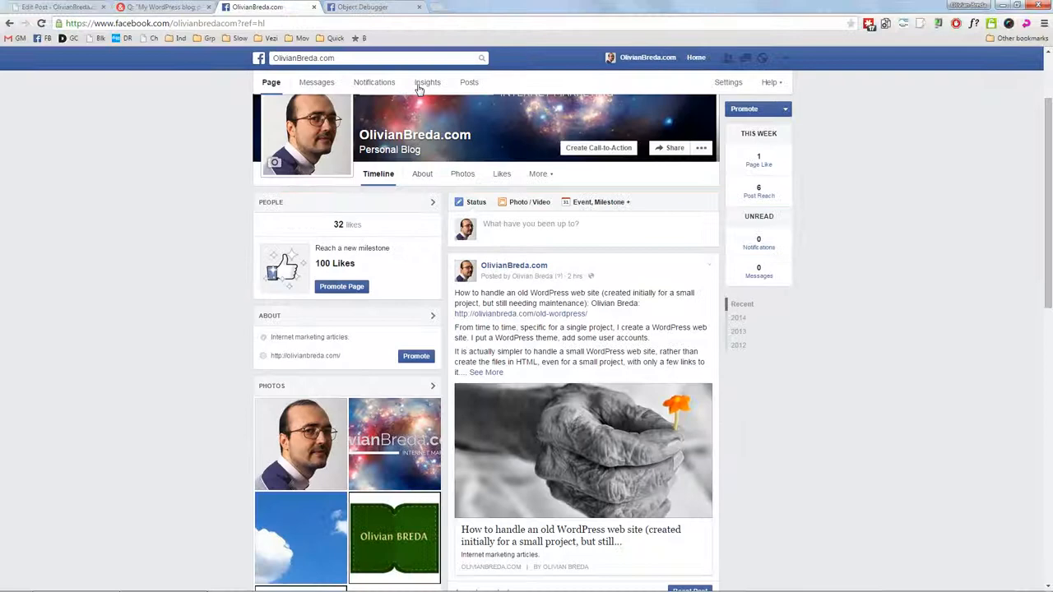
type("http://olivianbreda.com/facebook-developers-wordpress/")
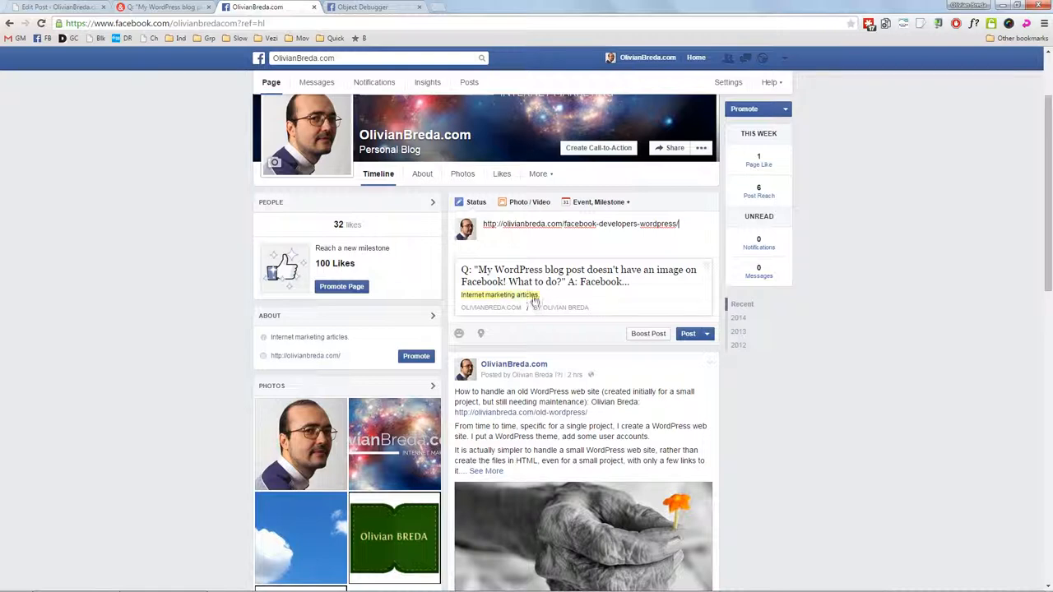
left_click(157, 6)
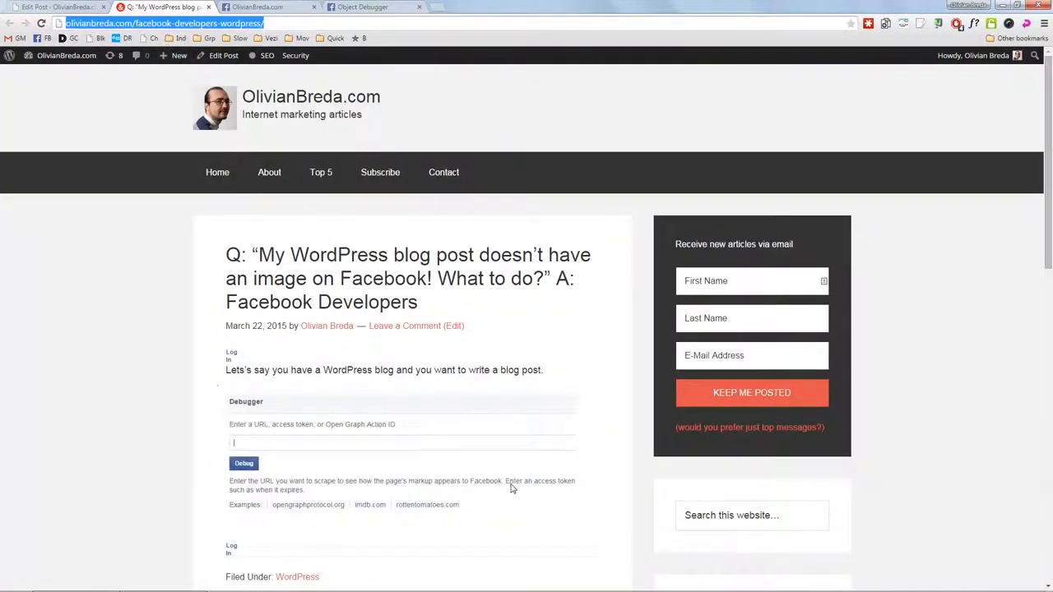
mouse_move(267, 406)
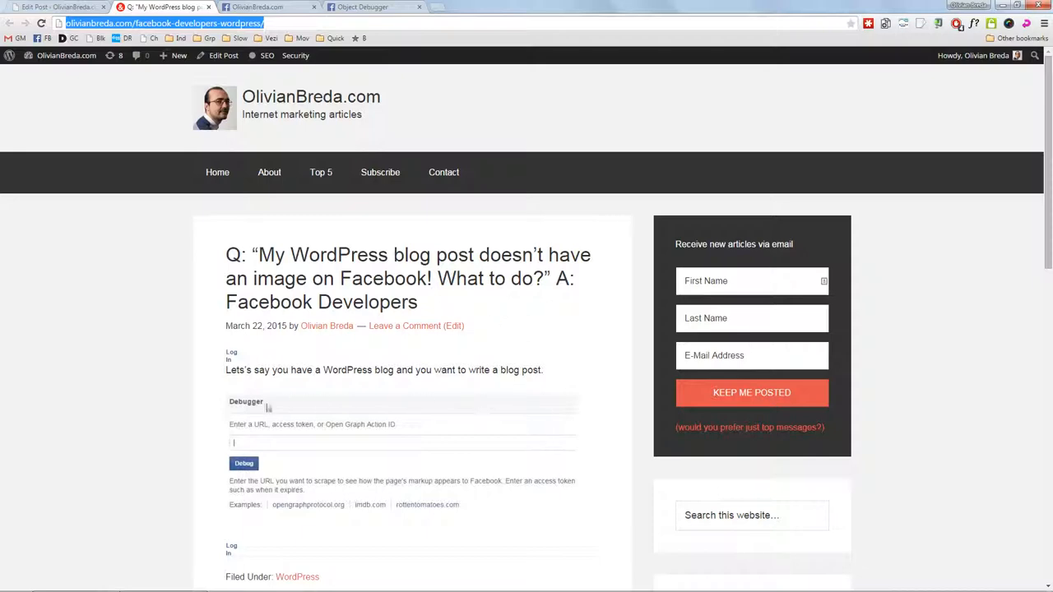
mouse_move(354, 61)
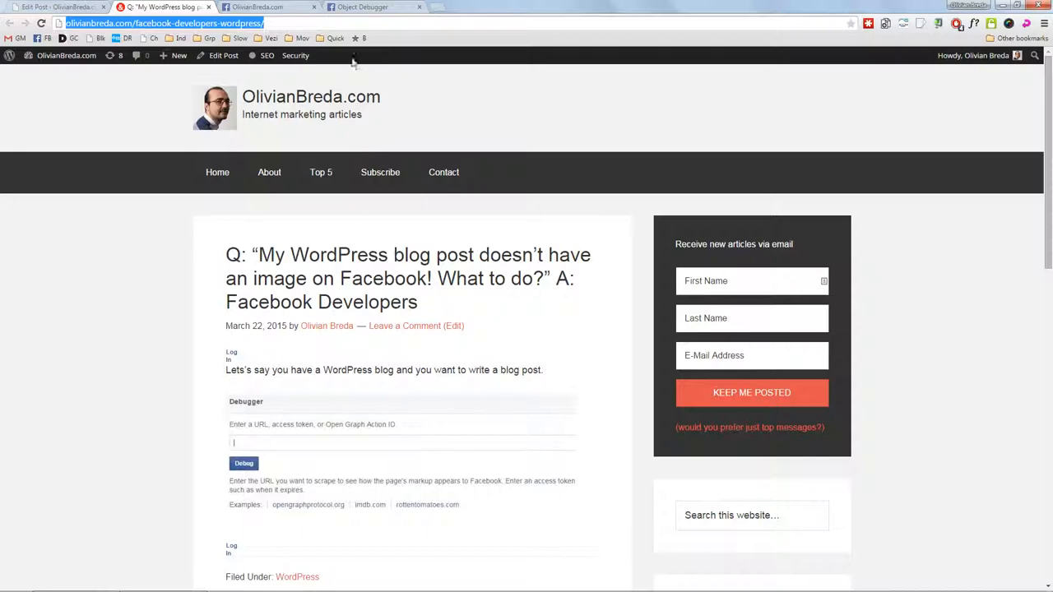
Review the live article, then return to the OlivianBreda.com Facebook page.
left_click(267, 6)
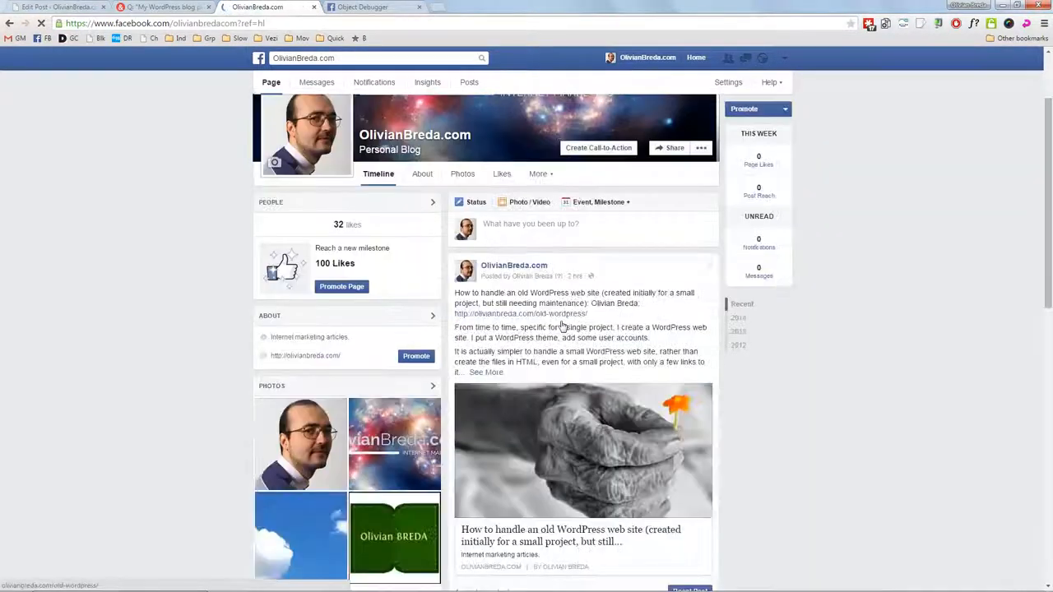
Re-paste the post link into the status box so the preview shows an image area.
type("http://olivianbreda.com/facebook-developers-wordpress/")
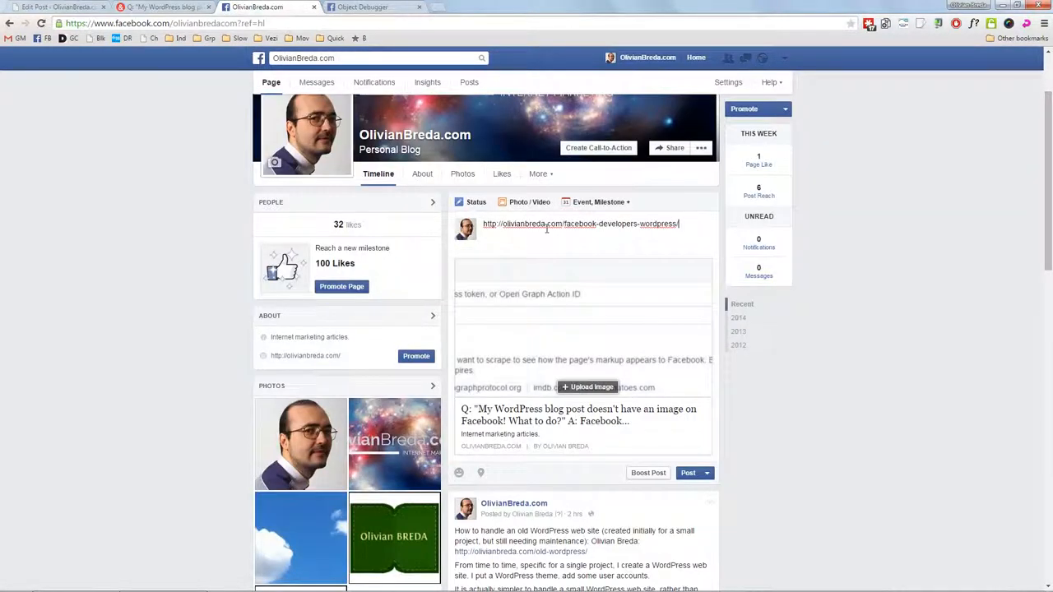
mouse_move(630, 346)
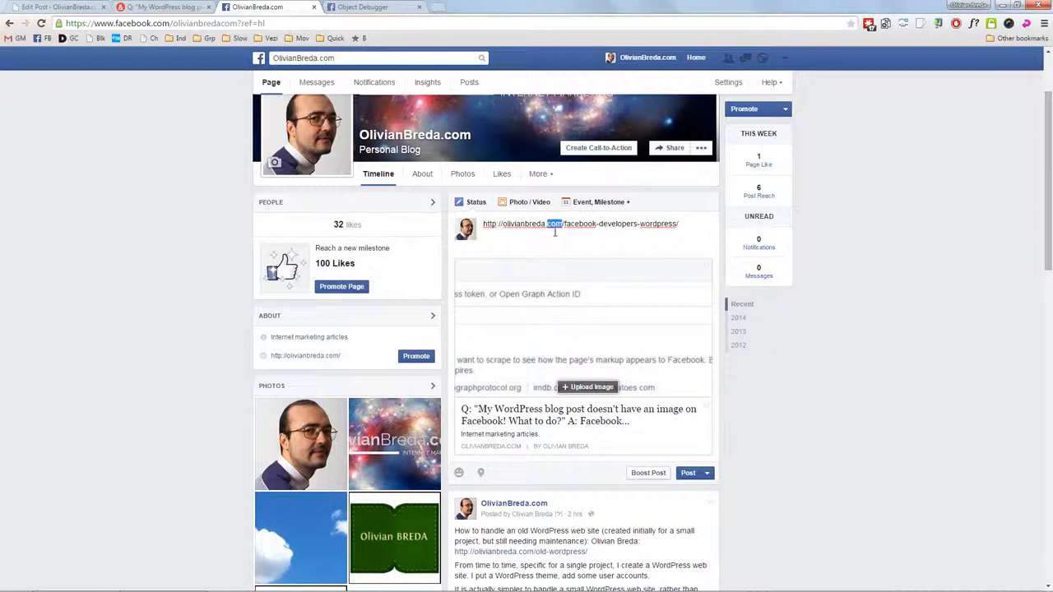
mouse_move(594, 381)
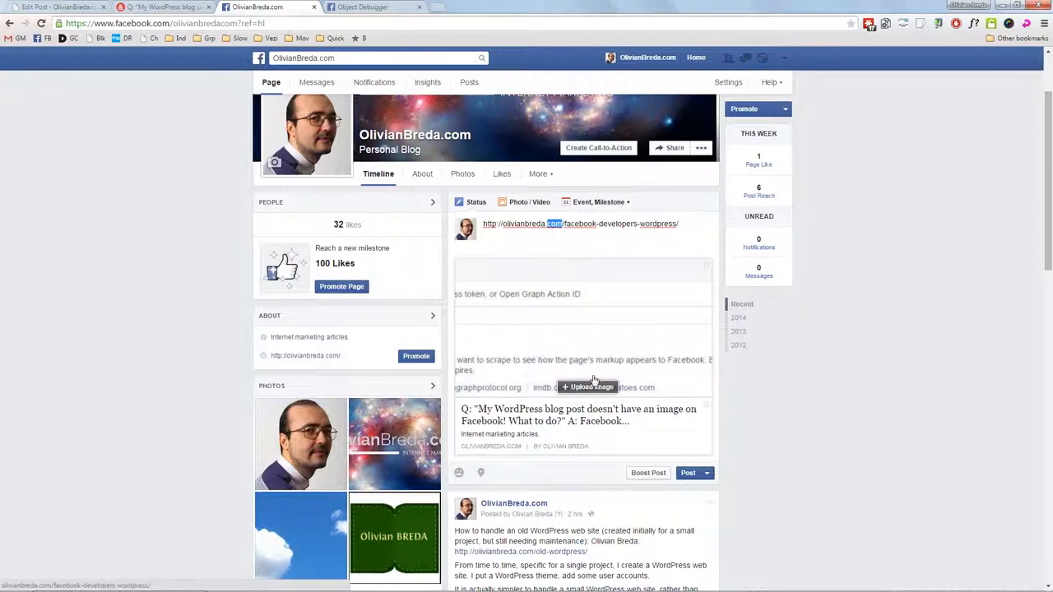
mouse_move(694, 381)
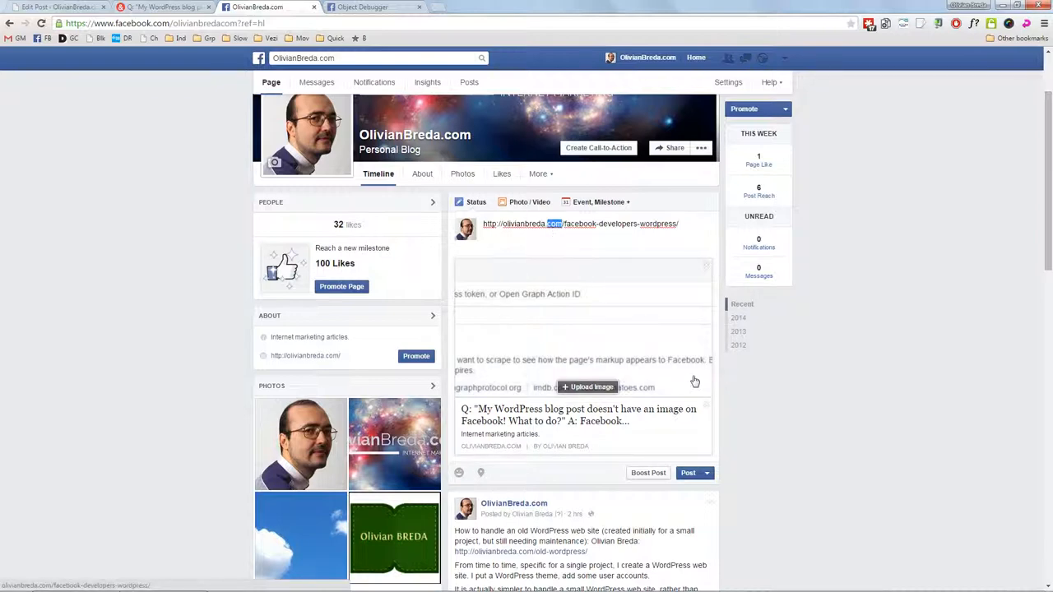
mouse_move(658, 399)
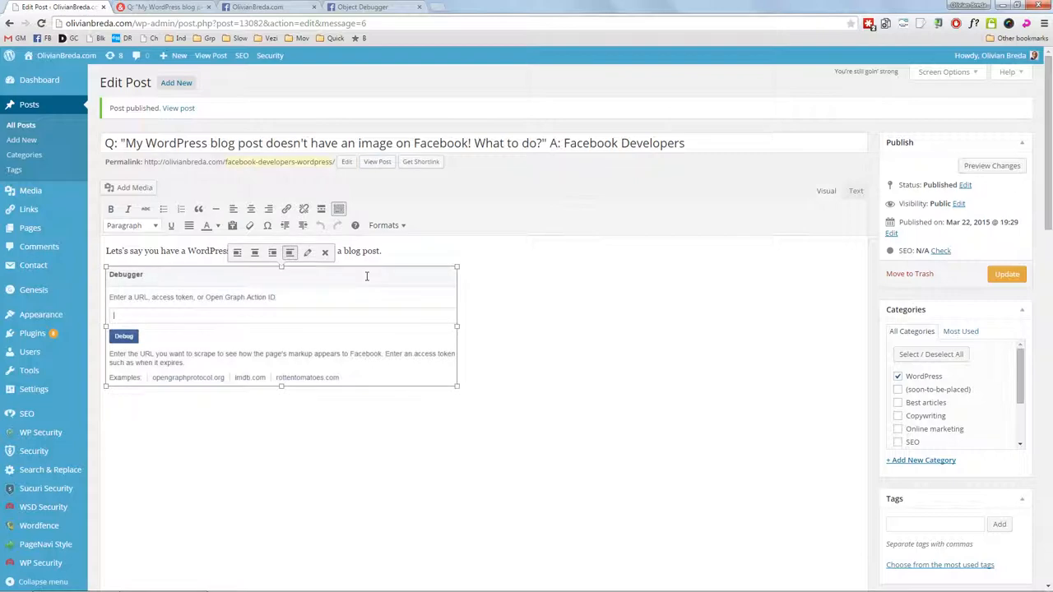
Insert the Haters Gonna Hate meme from the media library into the post and update it.
left_click(255, 7)
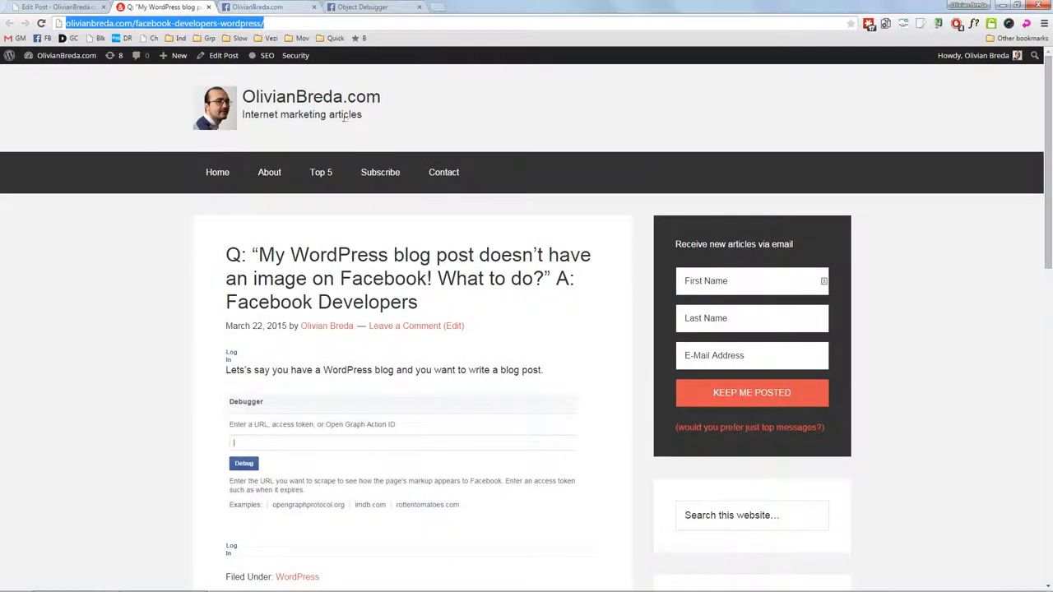
mouse_move(416, 242)
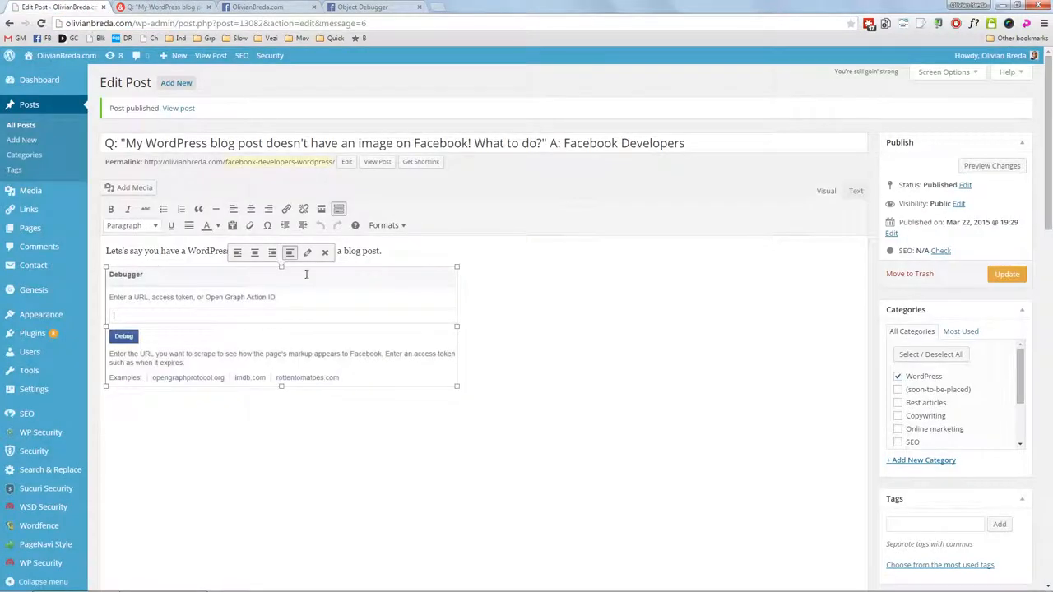
left_click(130, 188)
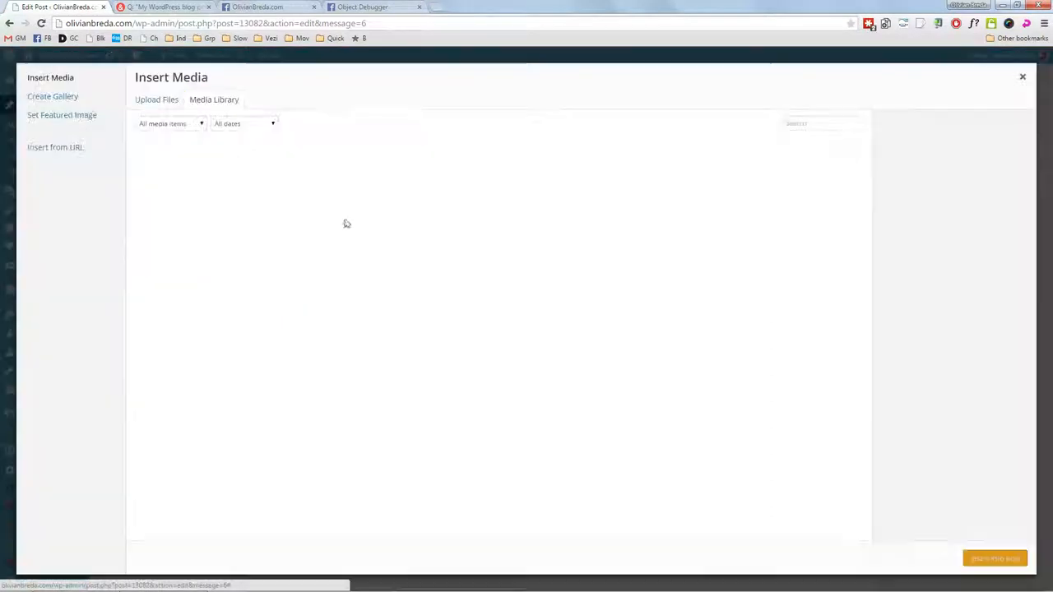
left_click(251, 179)
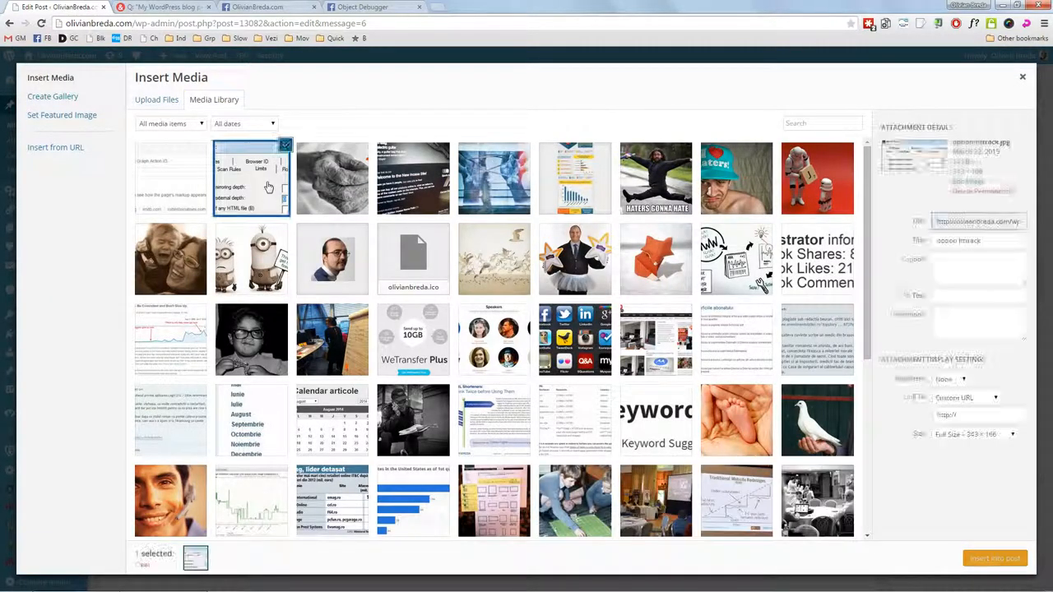
left_click(332, 178)
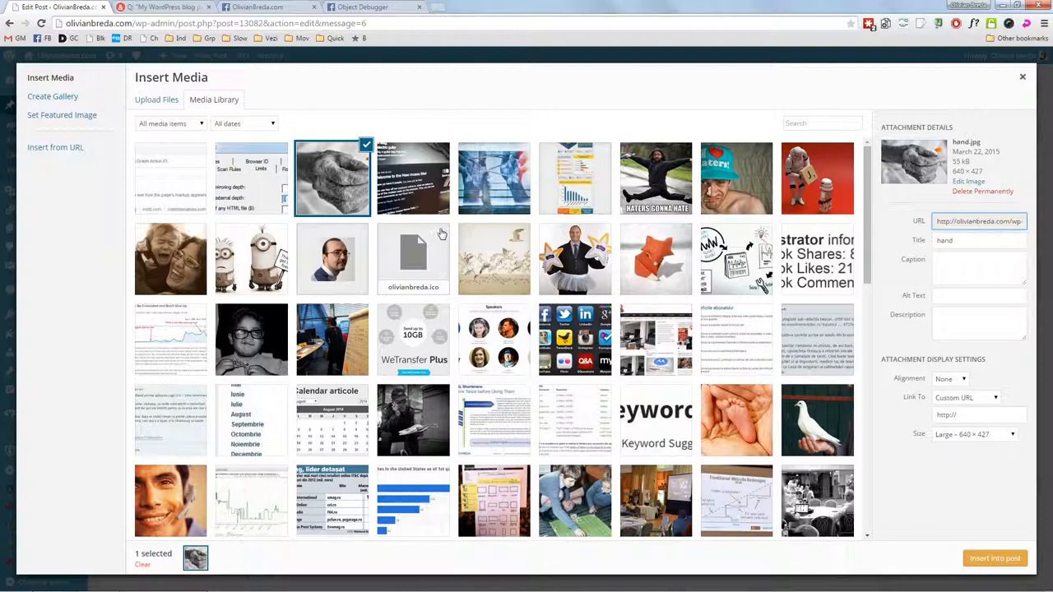
mouse_move(473, 212)
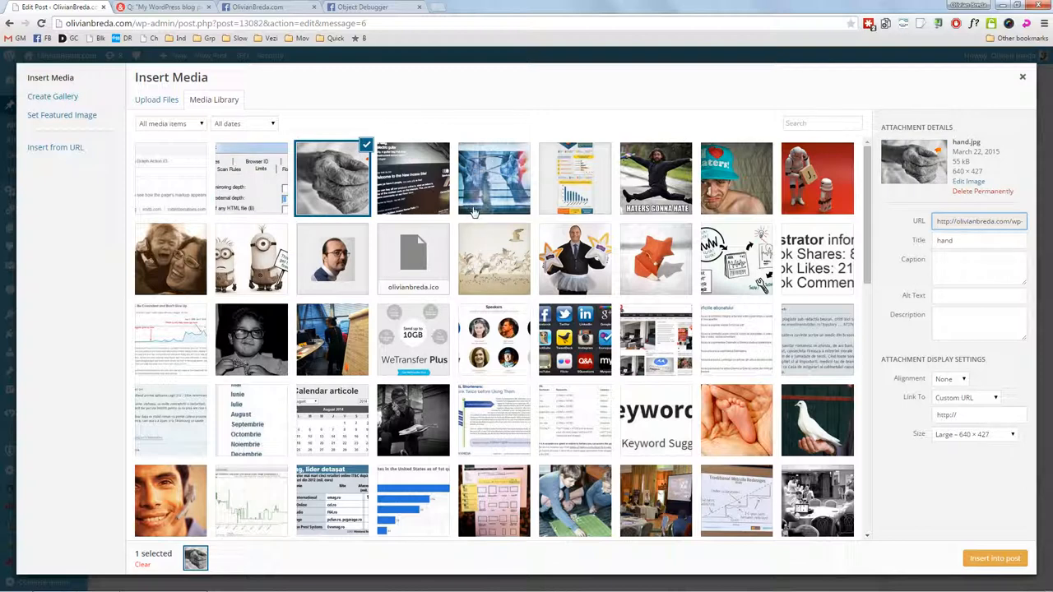
left_click(655, 178)
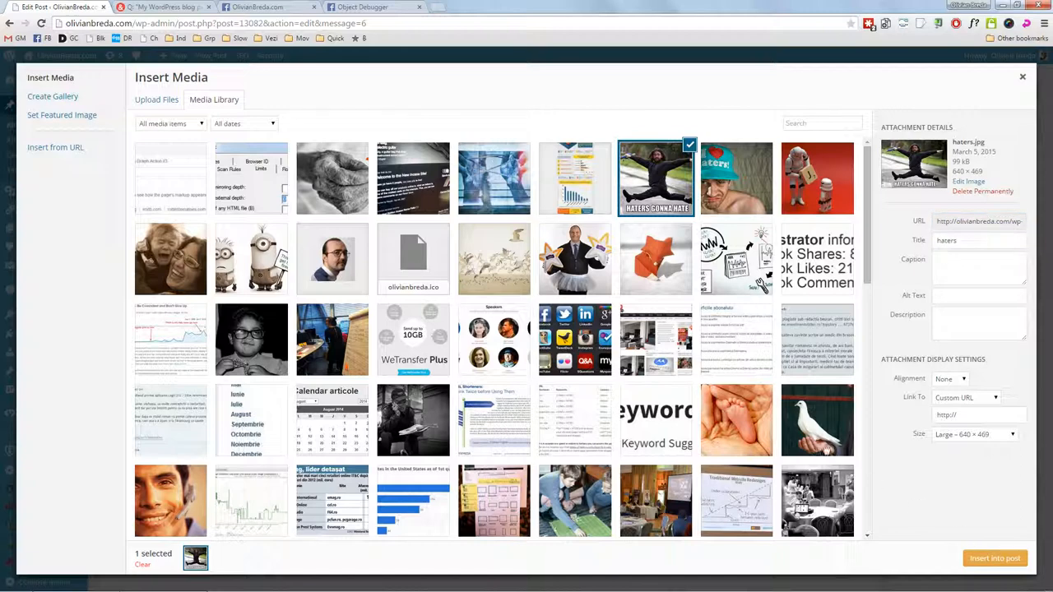
left_click(994, 558)
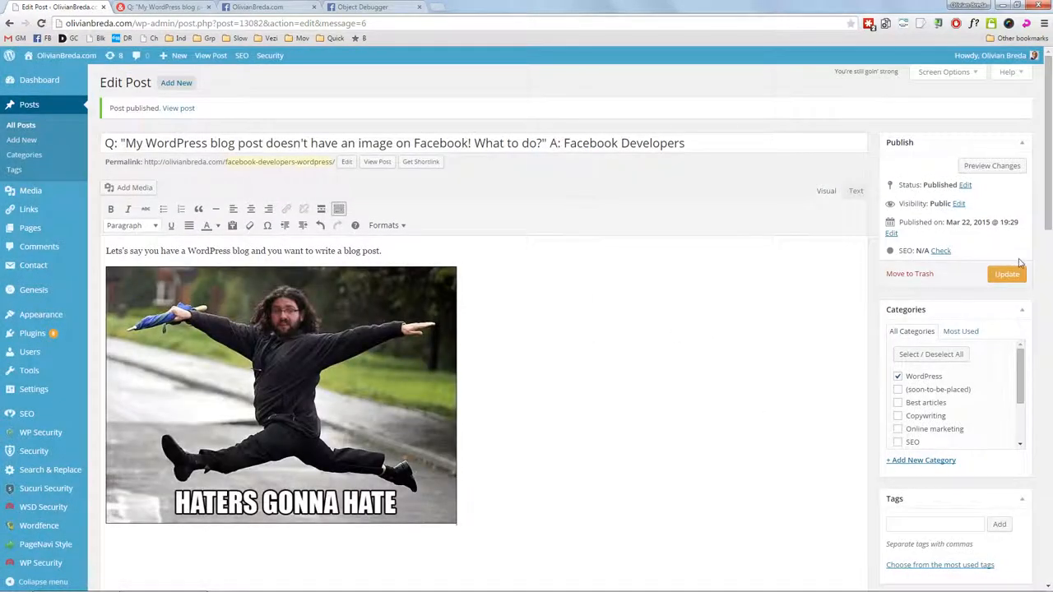
left_click(1007, 274)
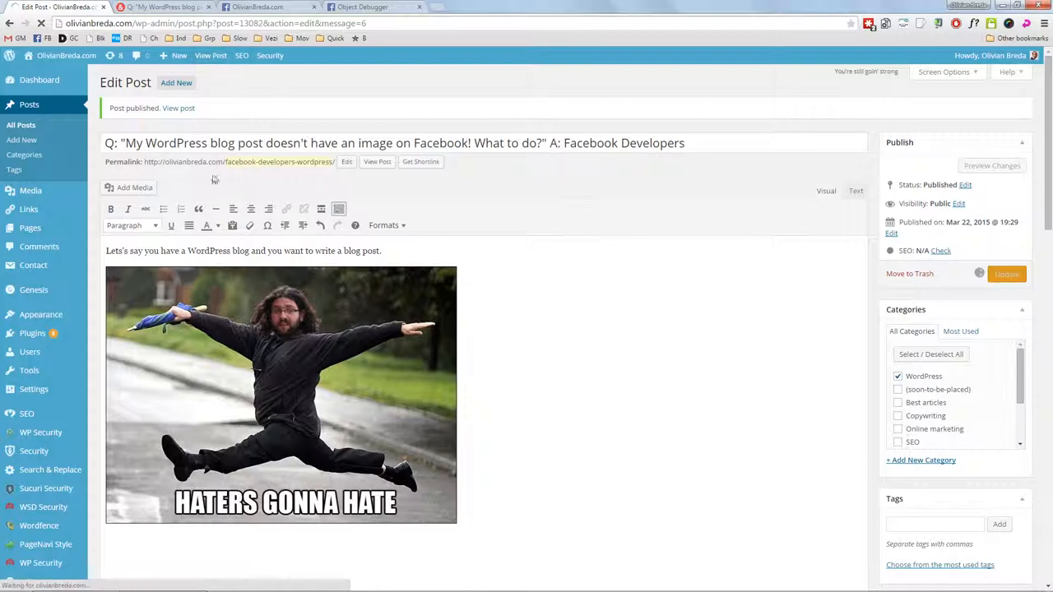
mouse_move(29, 370)
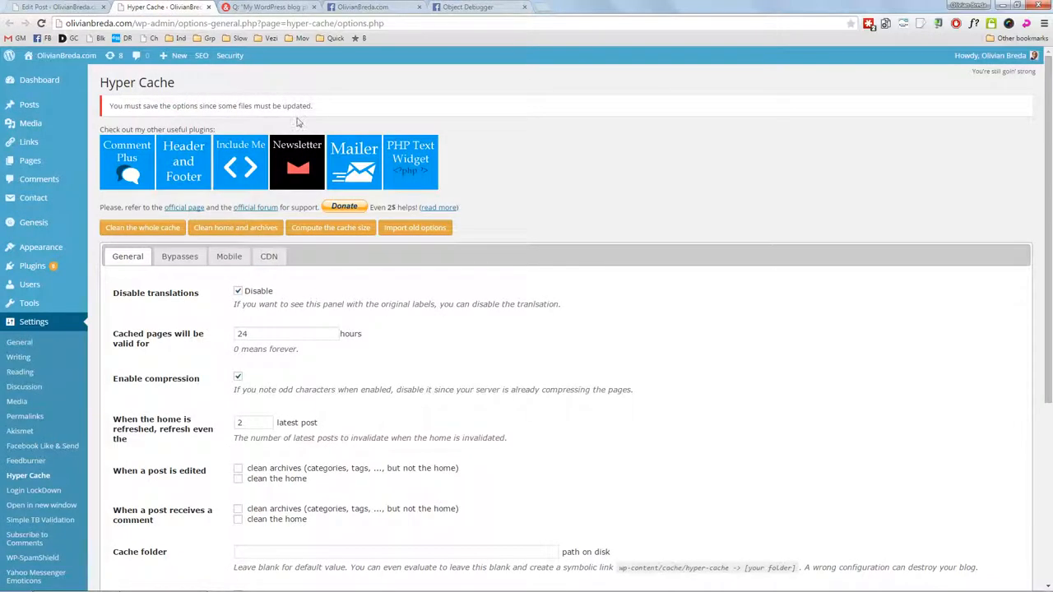
Review the Hyper Cache settings, then go to the OlivianBreda.com Facebook page.
left_click(235, 228)
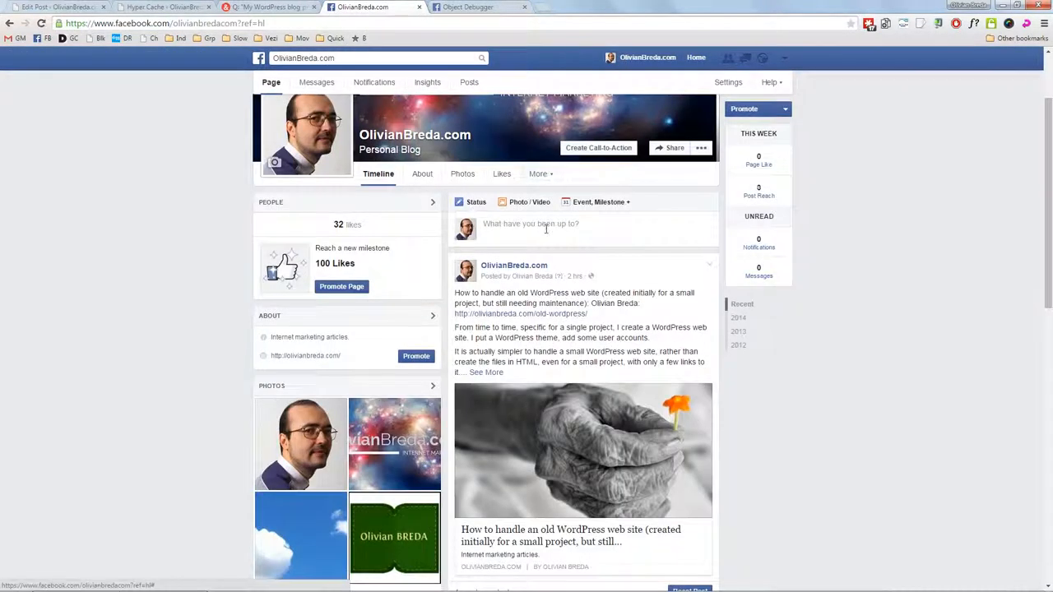
Paste the post URL into the status box, showing the outdated screenshot, and choose Don't Reload.
type("http://olivianbreda.com/facebook-developers-wordpress/")
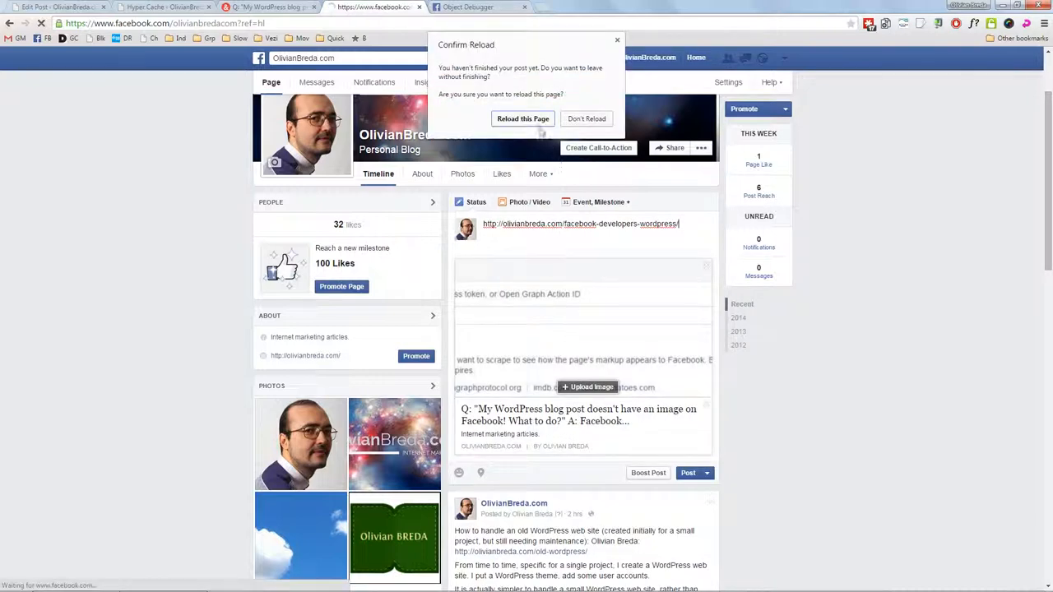
left_click(522, 119)
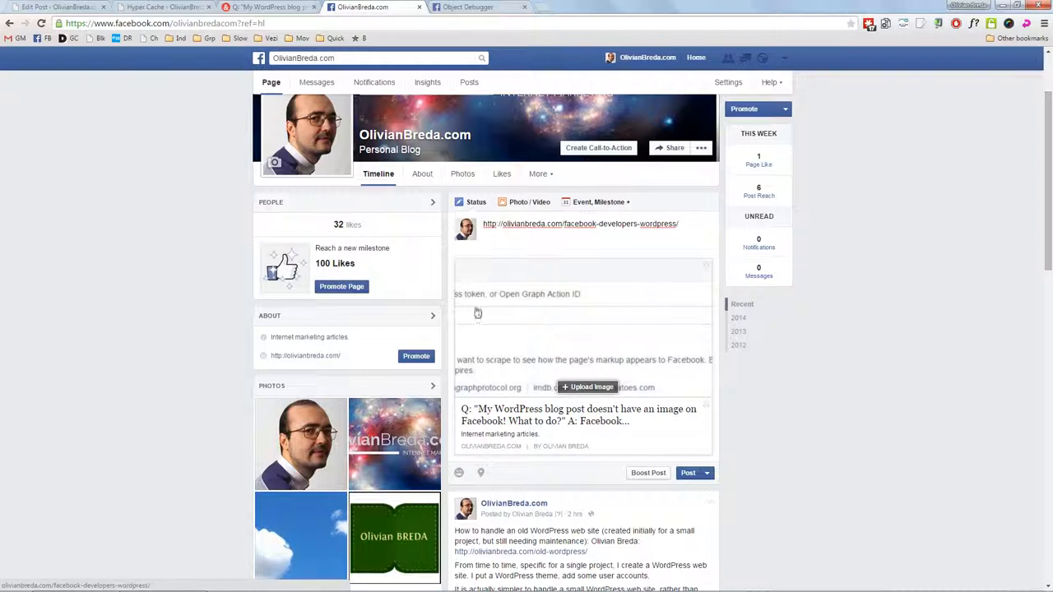
mouse_move(553, 327)
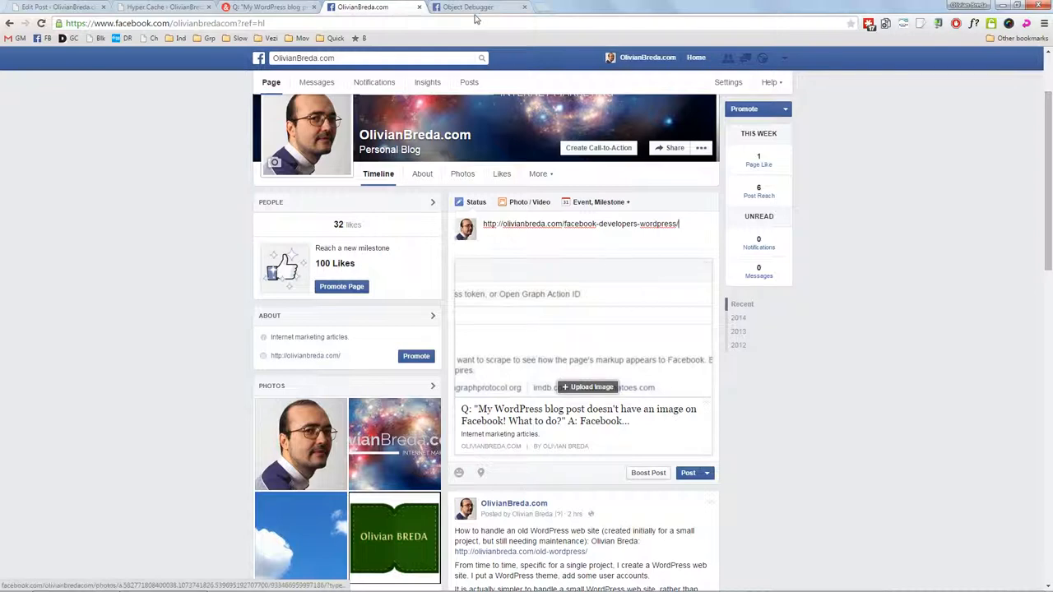
left_click(479, 7)
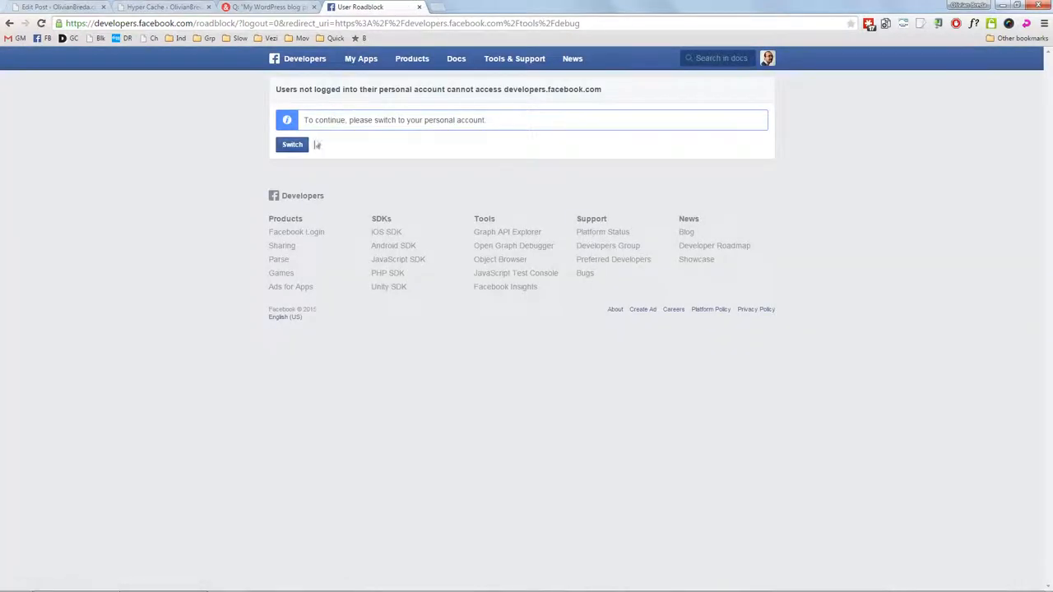
Switch to the personal account, debug the post URL, and fetch new scrape information.
left_click(292, 144)
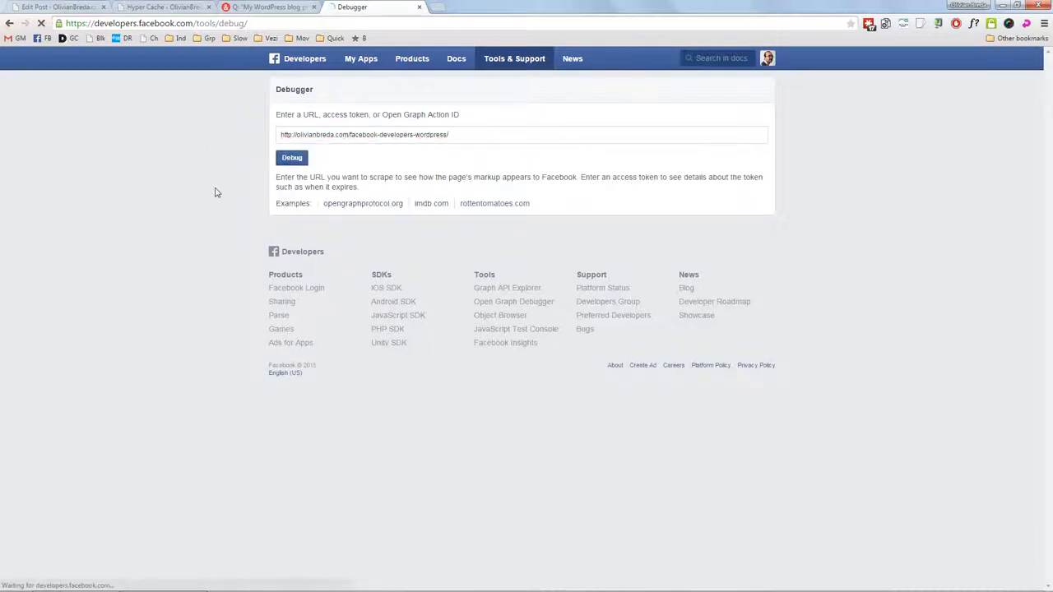
left_click(291, 157)
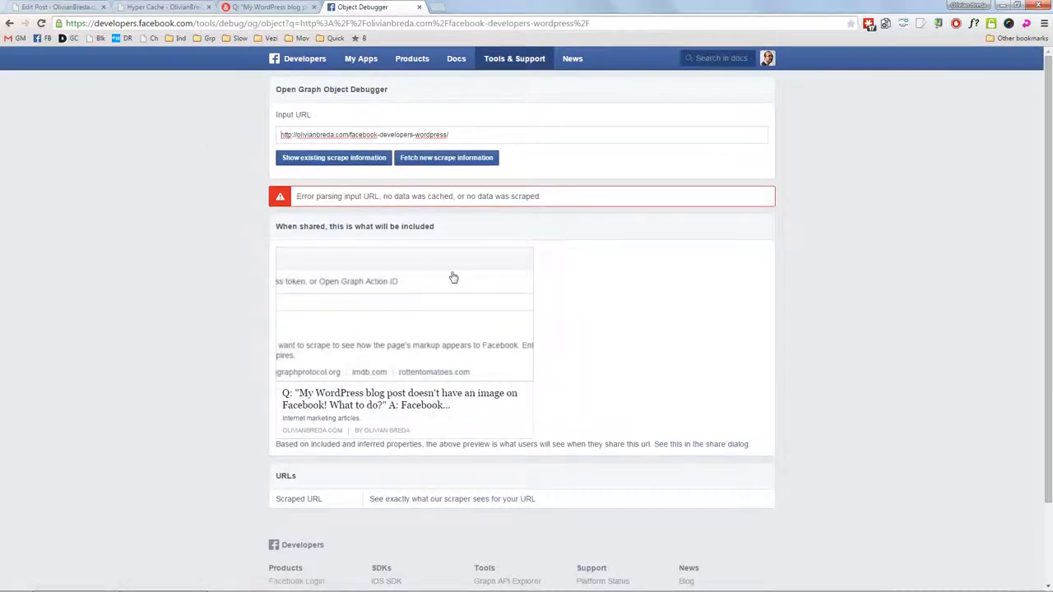
mouse_move(389, 306)
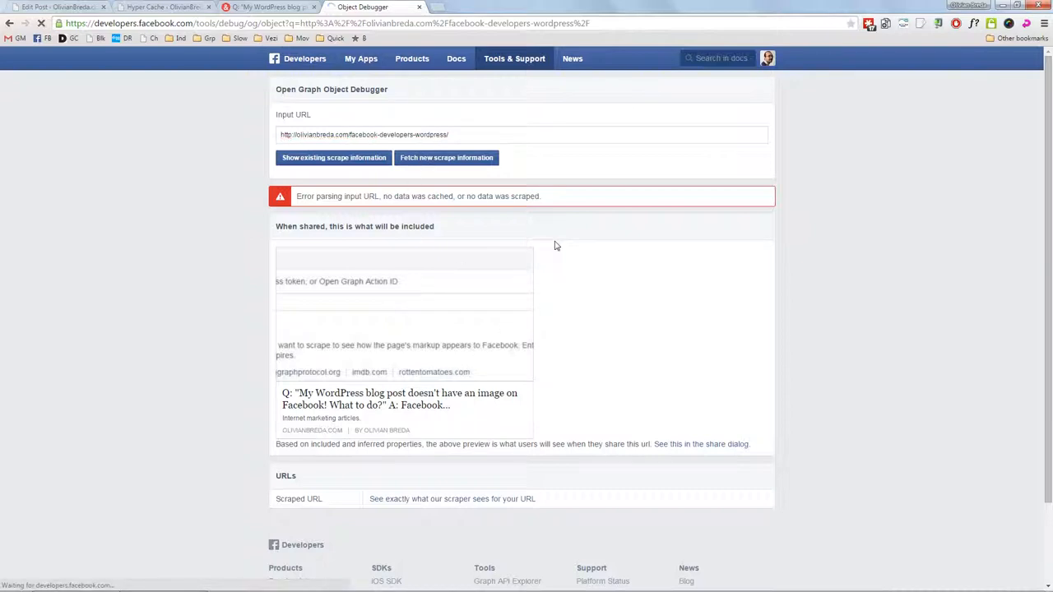
left_click(445, 157)
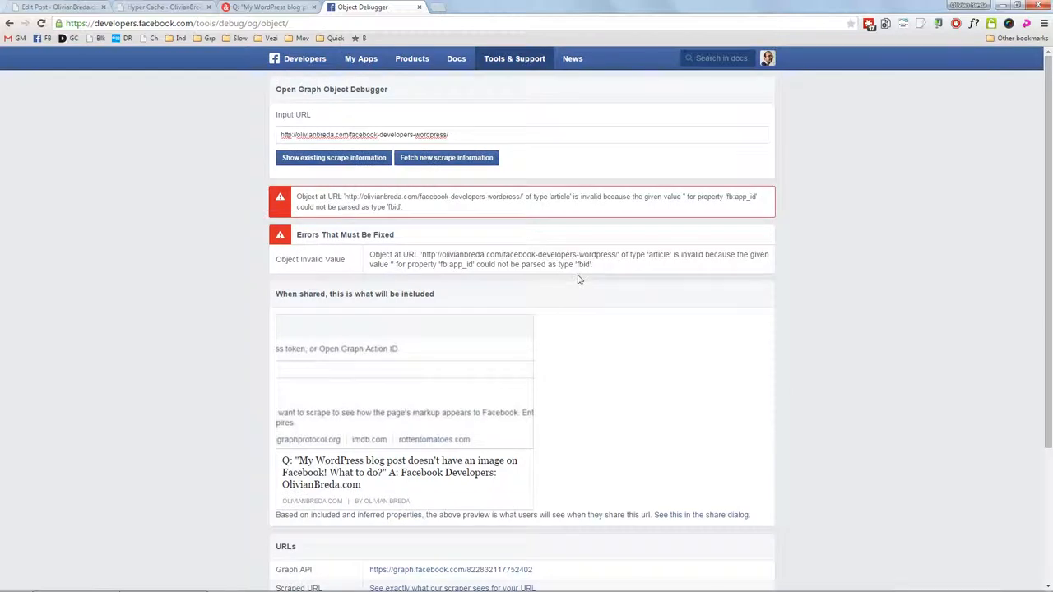
mouse_move(351, 114)
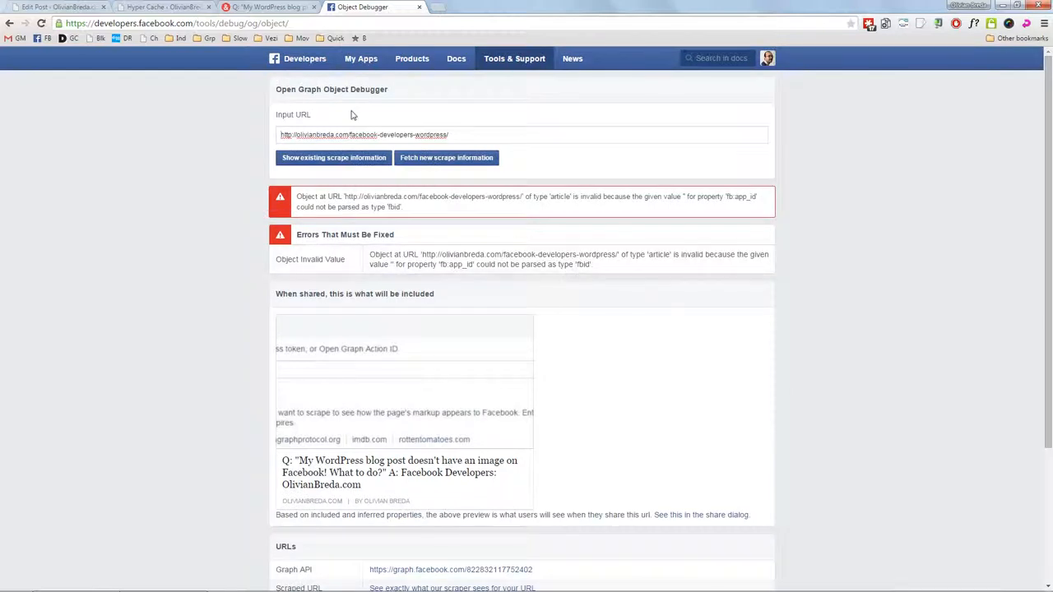
Clean the Hyper Cache, then re-scrape the post link until the meme photo appears.
left_click(160, 7)
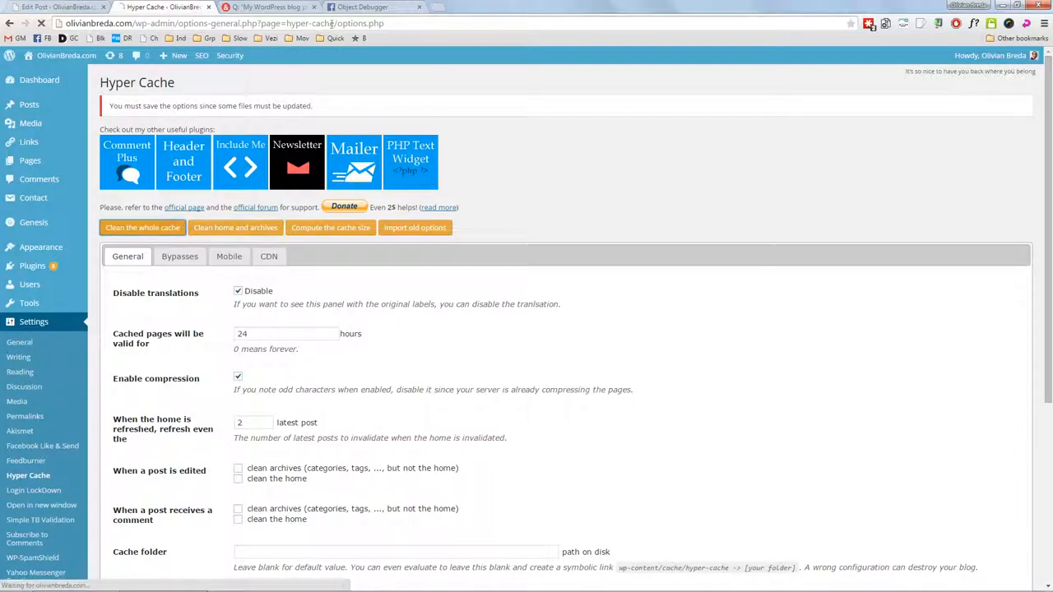
left_click(362, 7)
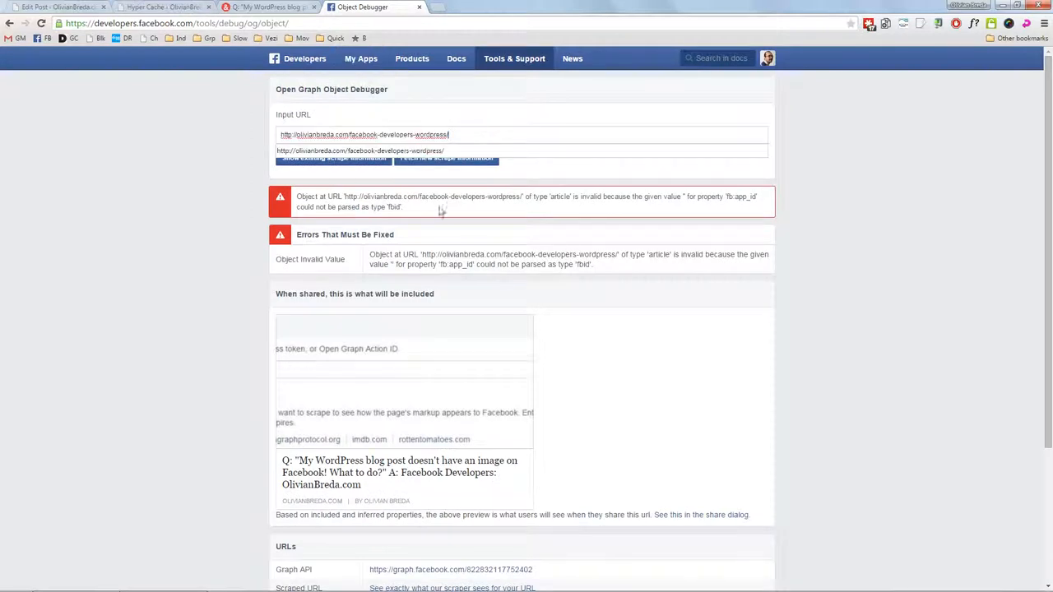
left_click(446, 157)
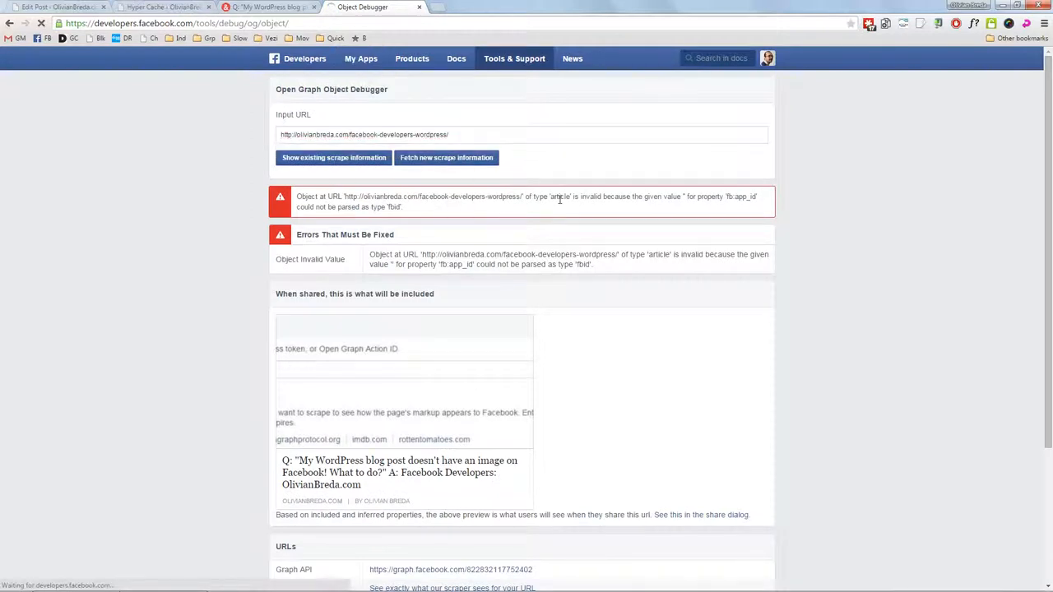
left_click(446, 157)
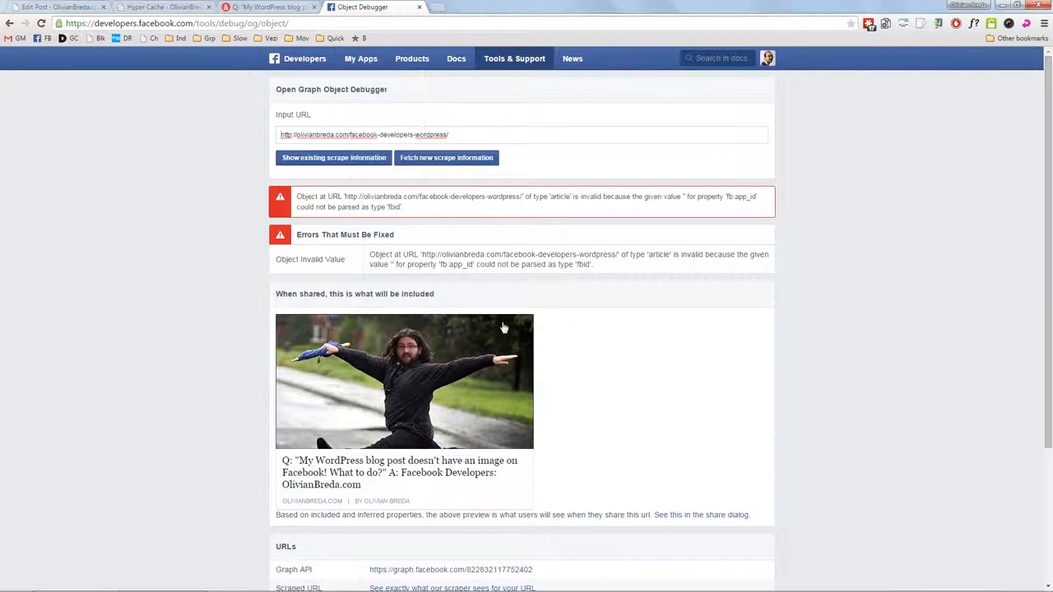
mouse_move(531, 284)
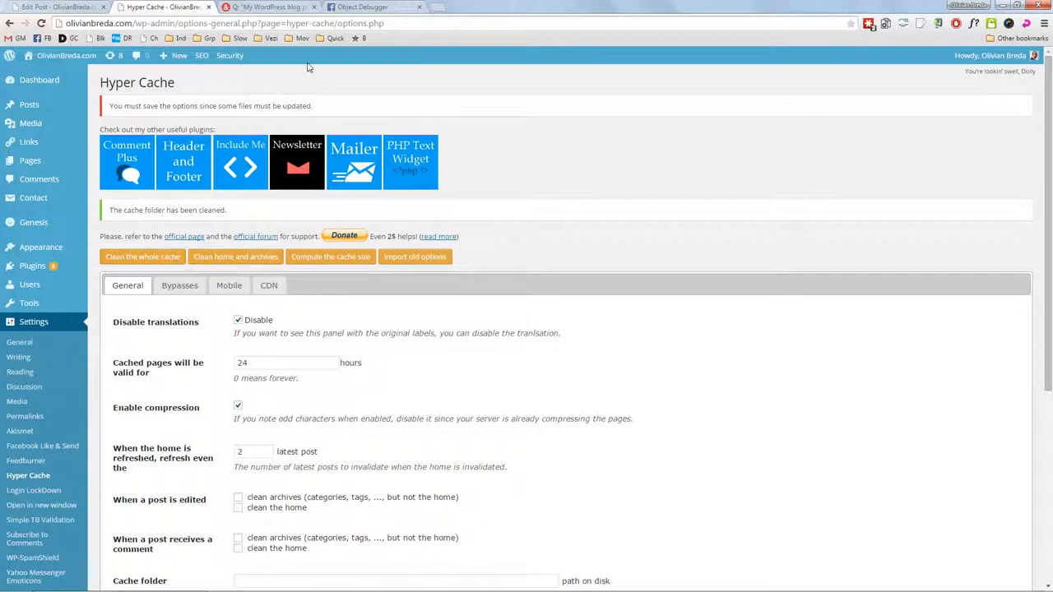
left_click(366, 7)
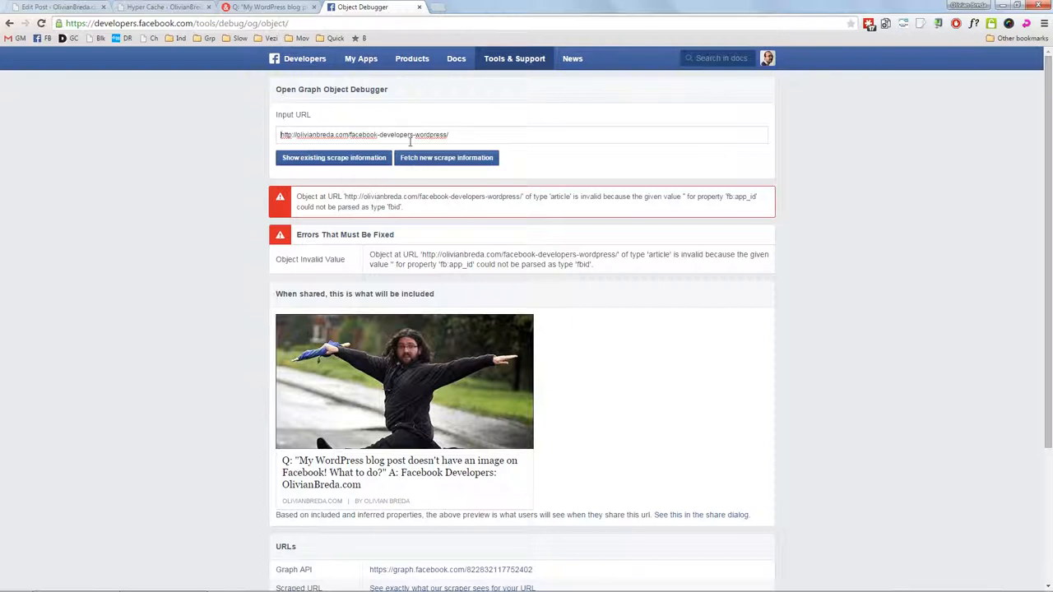
mouse_move(451, 163)
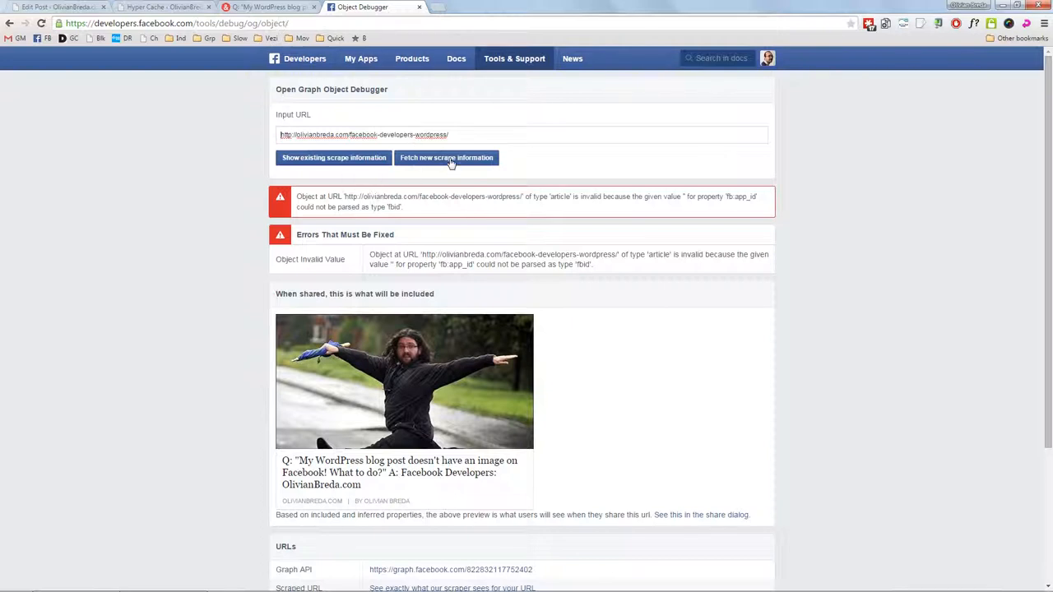
mouse_move(432, 375)
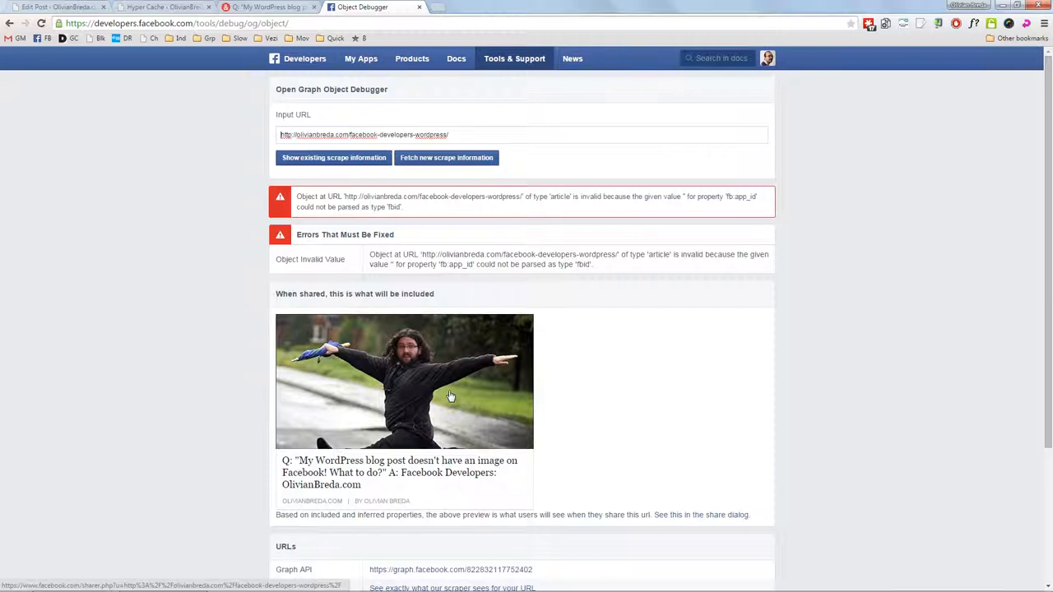
mouse_move(436, 398)
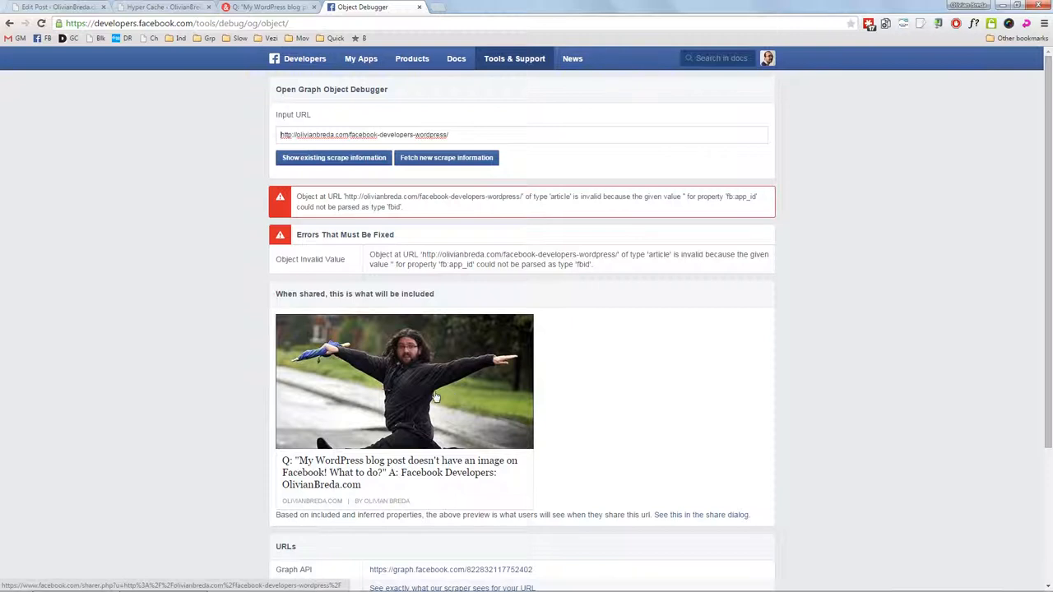